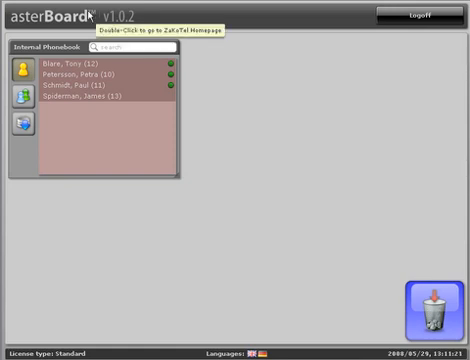
{"action": "mouse_move", "coordinate": [256, 116]}
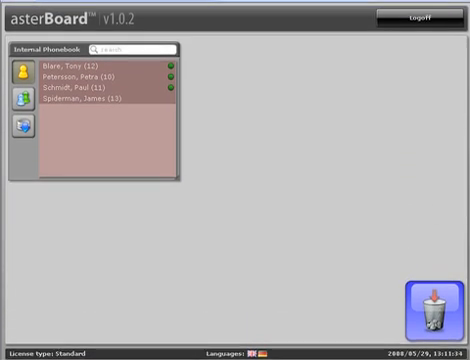
{"action": "mouse_move", "coordinate": [248, 304]}
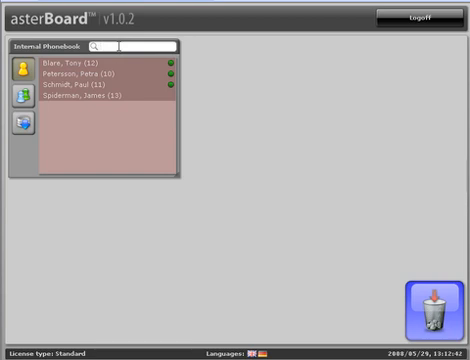
Step: Add an extension's panel to the switchboard from the Internal Phonebook
{"action": "type", "text": "T"}
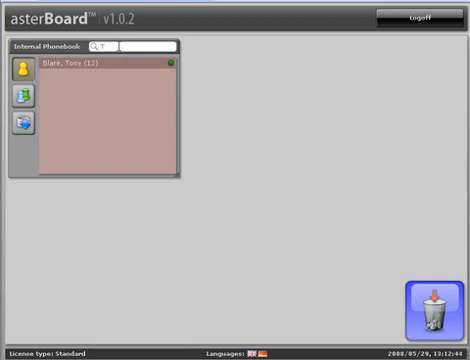
{"action": "type", "text": "b"}
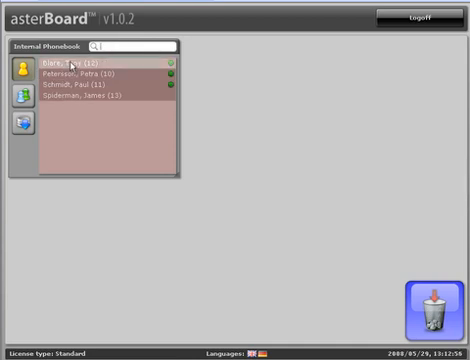
{"action": "double_click", "coordinate": [66, 62]}
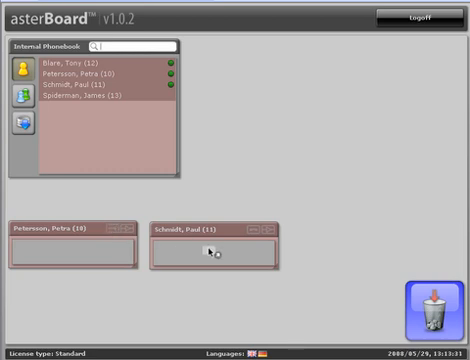
{"action": "mouse_move", "coordinate": [292, 322]}
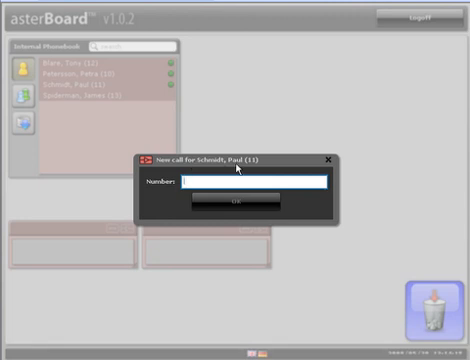
{"action": "type", "text": "0"}
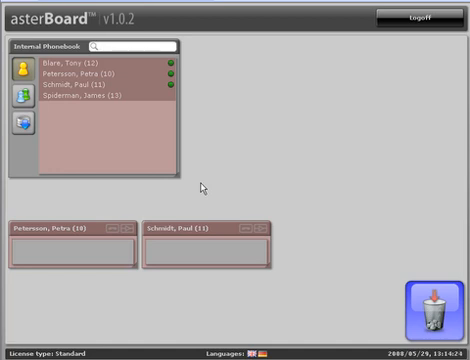
{"action": "type", "text": "431123456"}
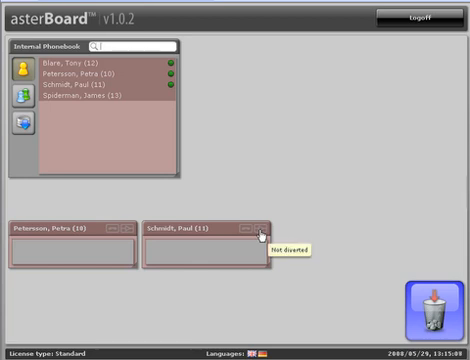
{"action": "mouse_move", "coordinate": [292, 304]}
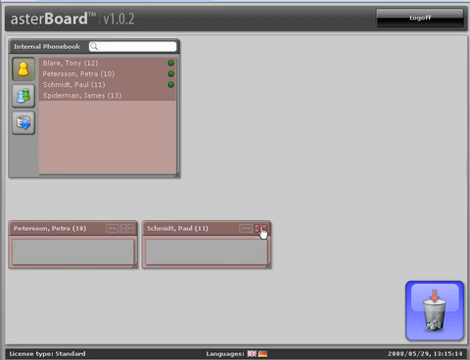
{"action": "mouse_move", "coordinate": [264, 228]}
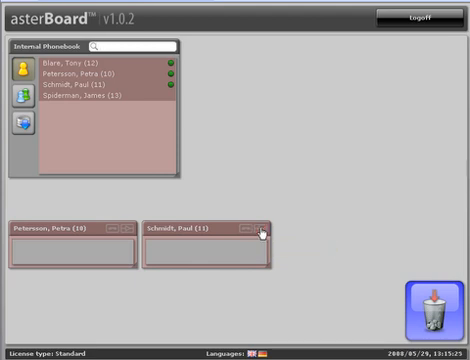
{"action": "mouse_move", "coordinate": [262, 228]}
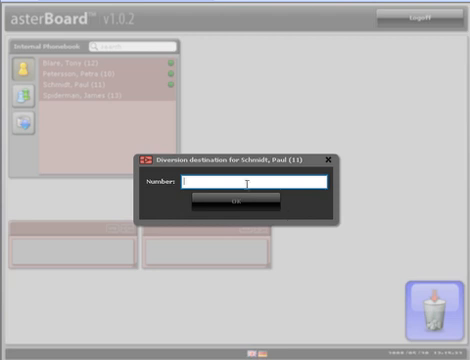
{"action": "mouse_move", "coordinate": [200, 172]}
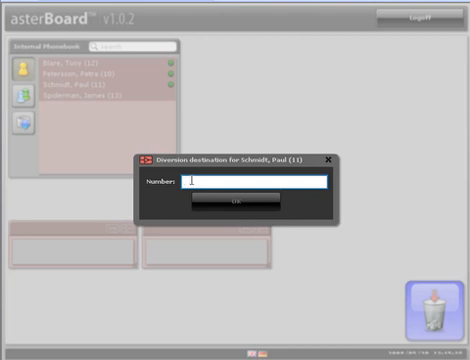
Step: Set extension 13's diversion destination to 0123 and confirm it
{"action": "type", "text": "0123"}
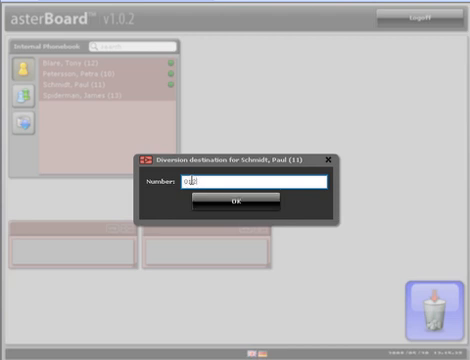
{"action": "left_click", "coordinate": [264, 200]}
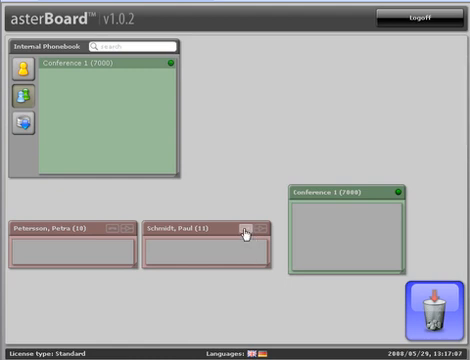
{"action": "mouse_move", "coordinate": [280, 316]}
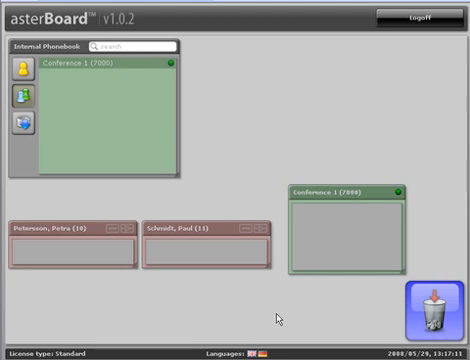
{"action": "mouse_move", "coordinate": [368, 216]}
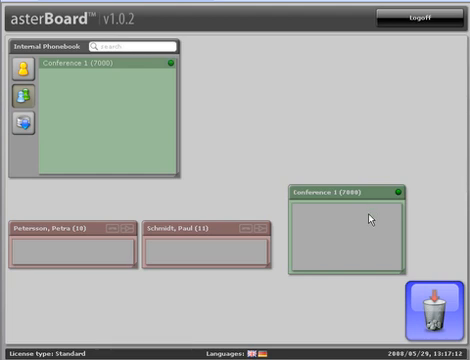
Step: Drag extension 12 into the Conference 1 room and enter the number 431123456
{"action": "left_click_drag", "start_coordinate": [200, 230], "coordinate": [340, 210]}
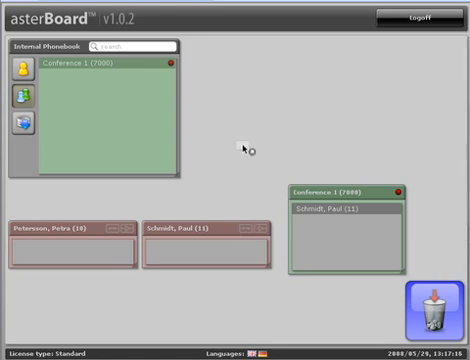
{"action": "left_click", "coordinate": [190, 228]}
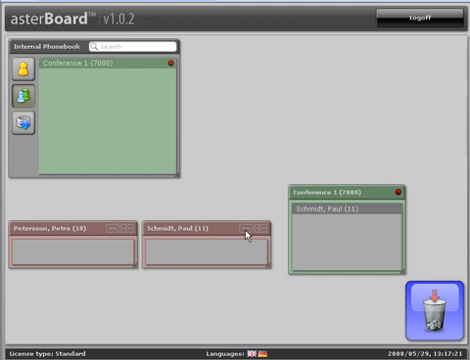
{"action": "type", "text": "431123456"}
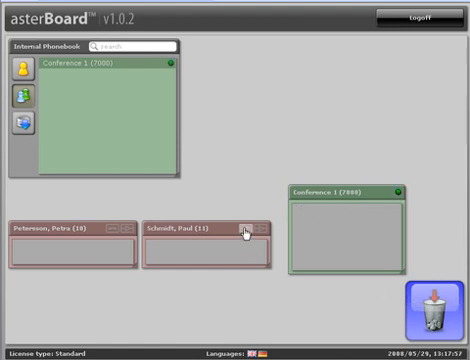
{"action": "mouse_move", "coordinate": [360, 312]}
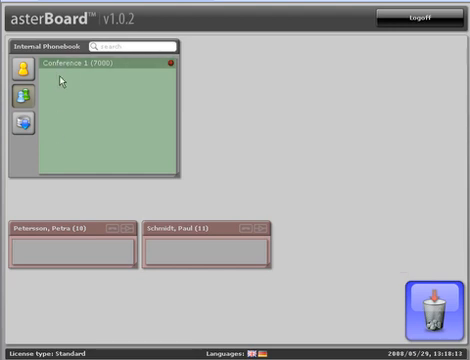
{"action": "mouse_move", "coordinate": [80, 116]}
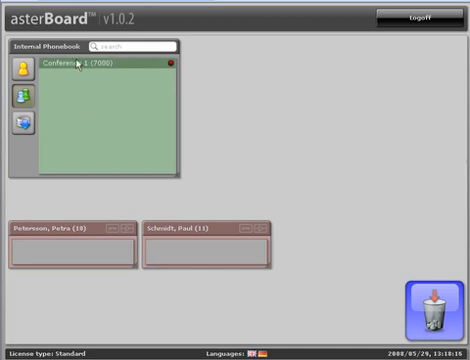
{"action": "mouse_move", "coordinate": [172, 68]}
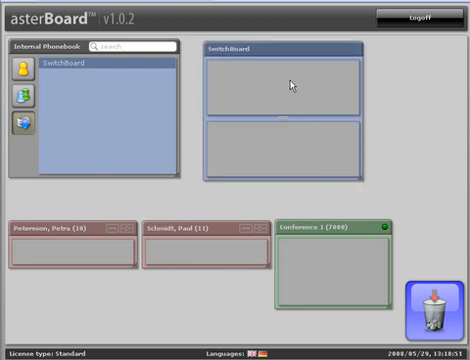
{"action": "mouse_move", "coordinate": [304, 150]}
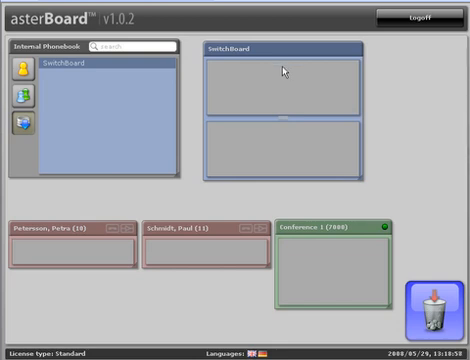
{"action": "mouse_move", "coordinate": [38, 62]}
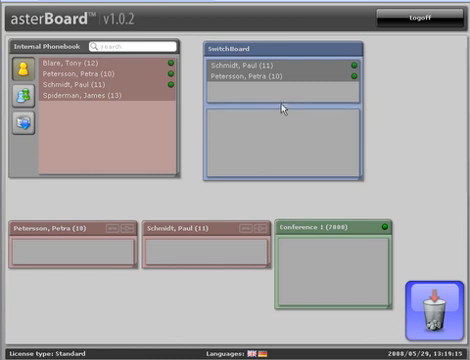
{"action": "mouse_move", "coordinate": [456, 128]}
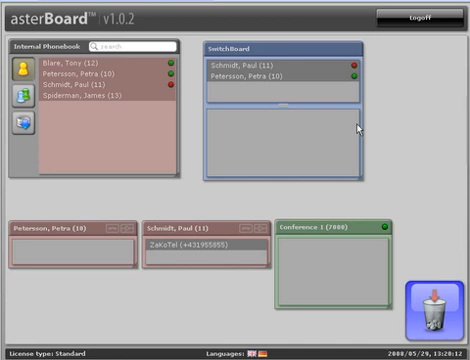
{"action": "mouse_move", "coordinate": [360, 128]}
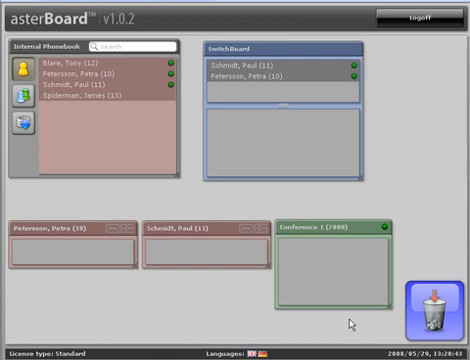
{"action": "mouse_move", "coordinate": [220, 318]}
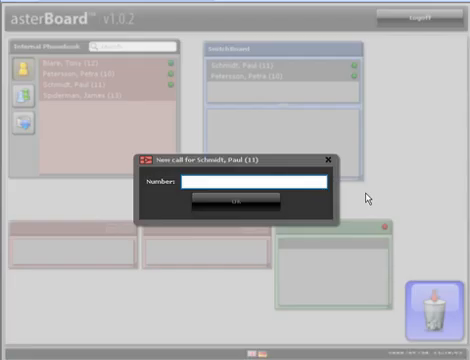
Step: Enter the numbers 0123 and 431123456 for the new call headed to Conference 1 (2999)
{"action": "type", "text": "0123"}
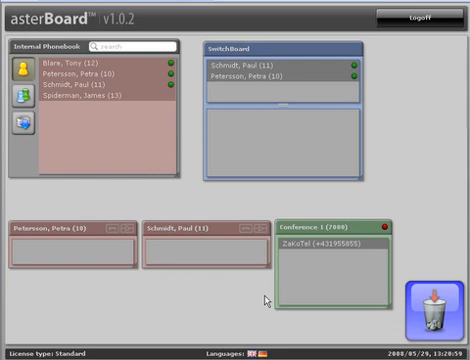
{"action": "type", "text": "431123456"}
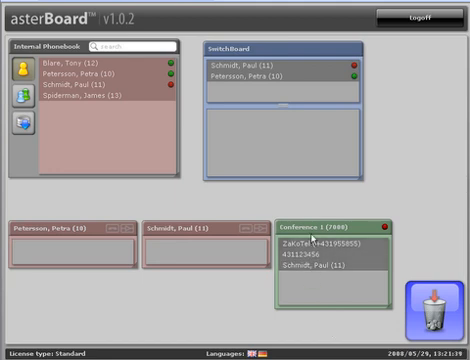
{"action": "mouse_move", "coordinate": [308, 292]}
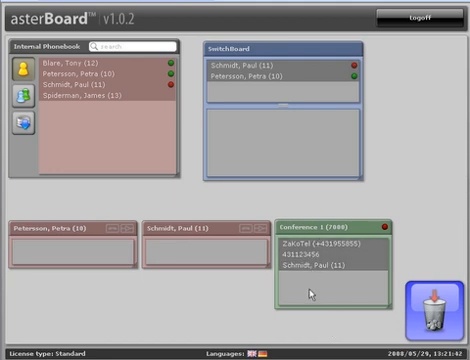